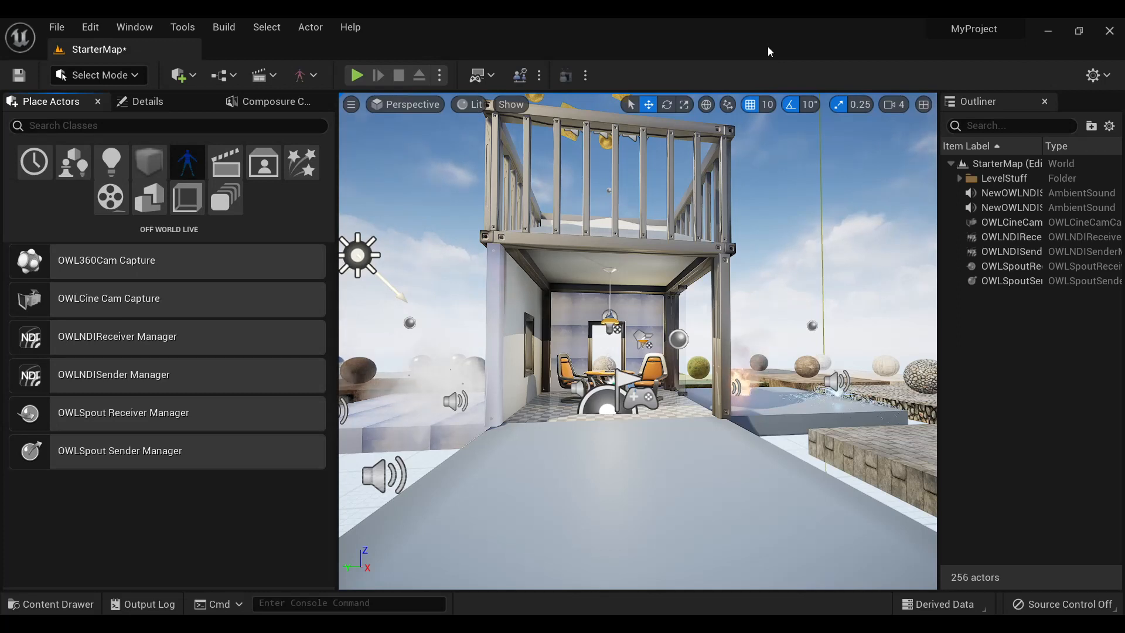
mouse_move(54, 260)
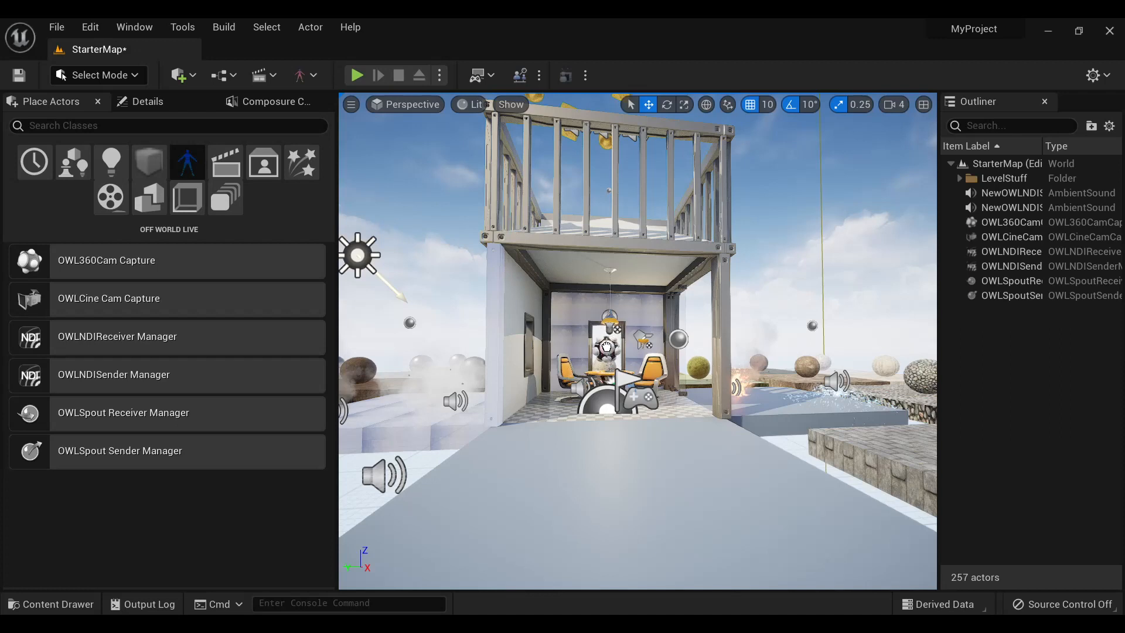
Step: Select the newly placed OWL360Cam Capture actor in the Outliner
left_click(1012, 223)
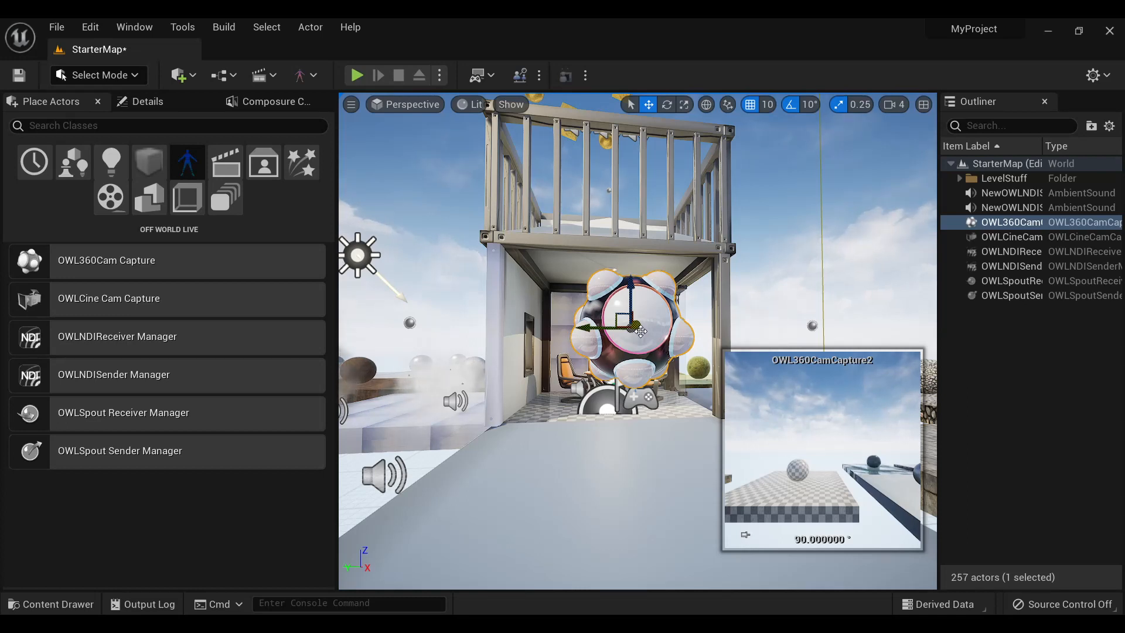
mouse_move(100, 260)
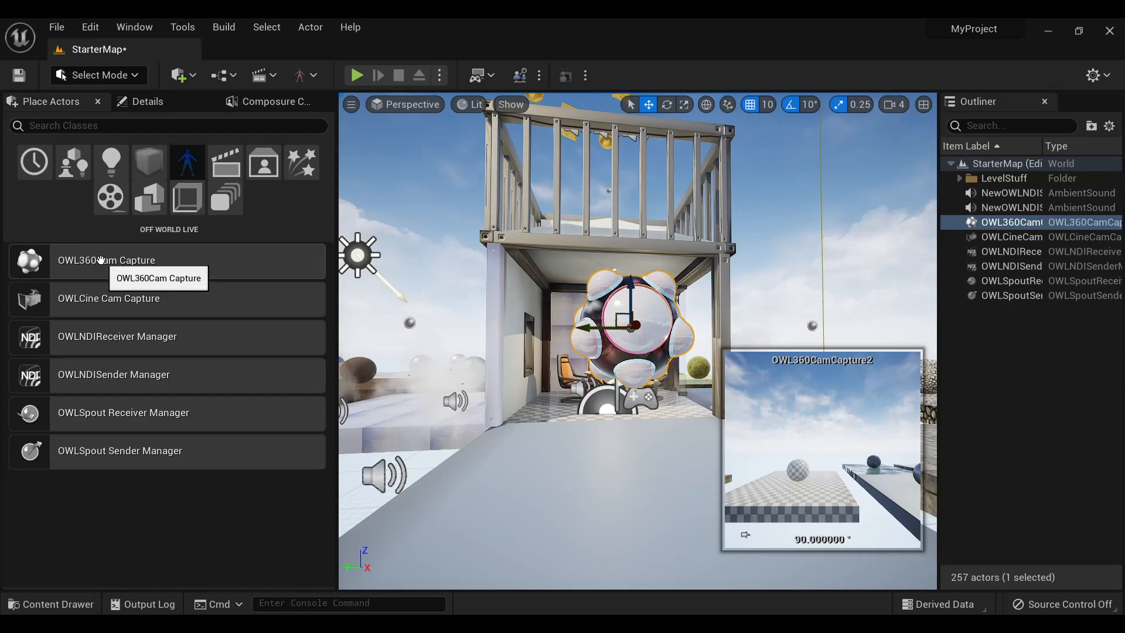
mouse_move(266, 74)
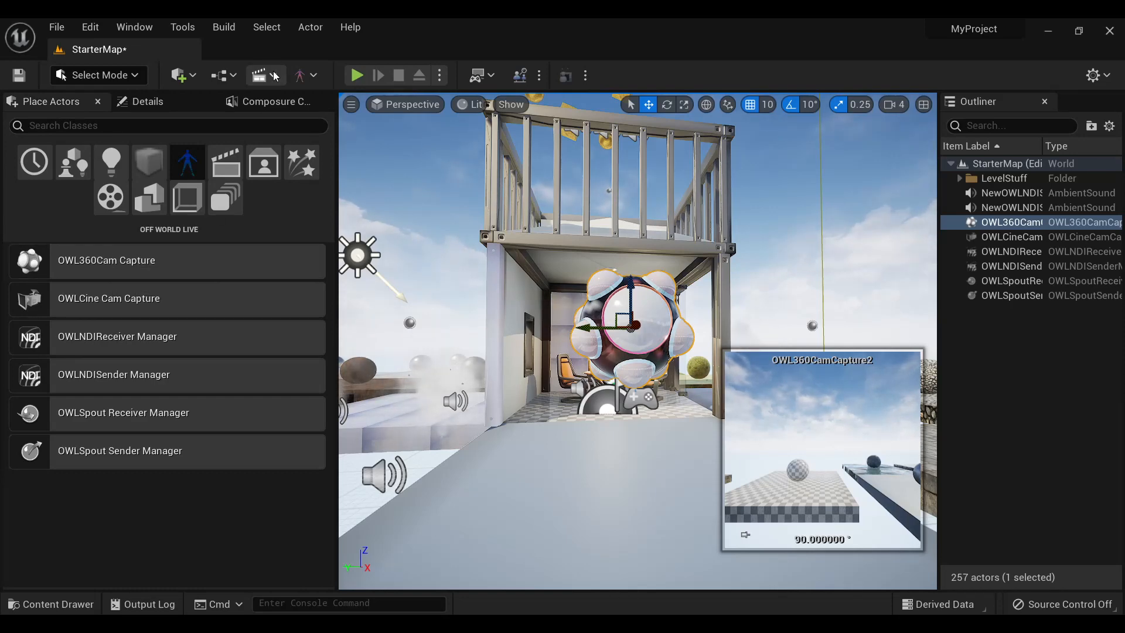
left_click(259, 76)
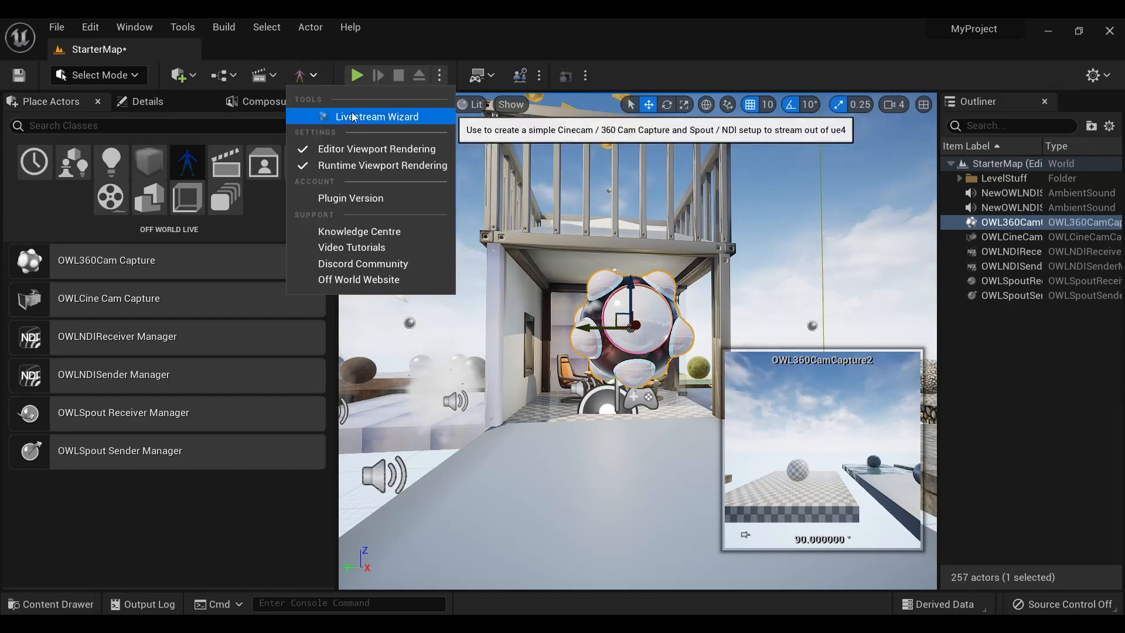
left_click(378, 116)
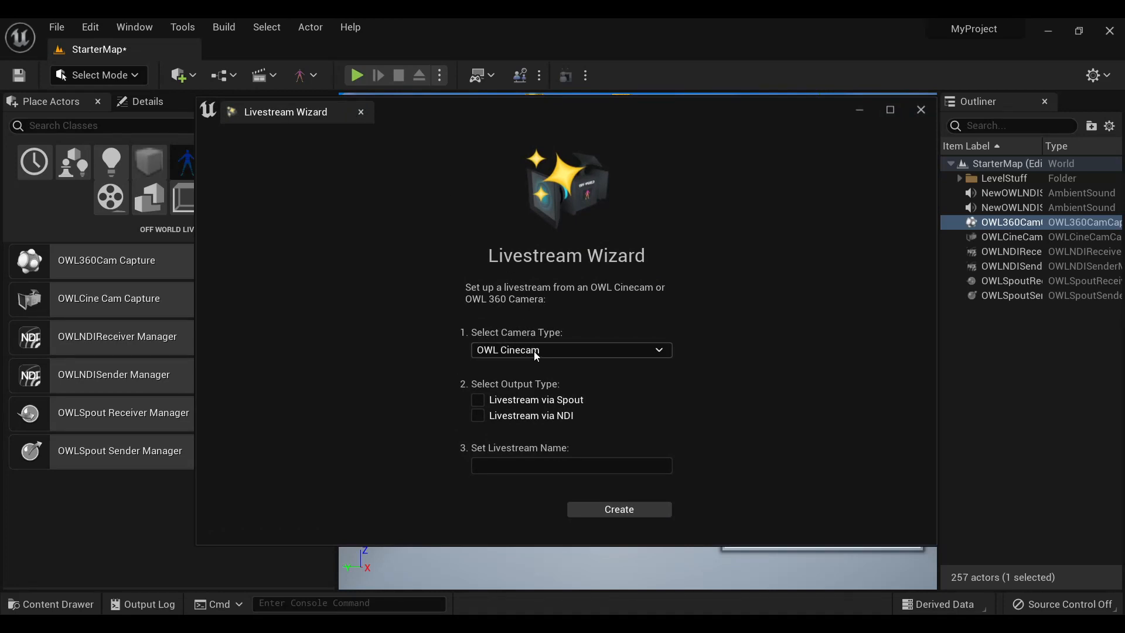
left_click(570, 350)
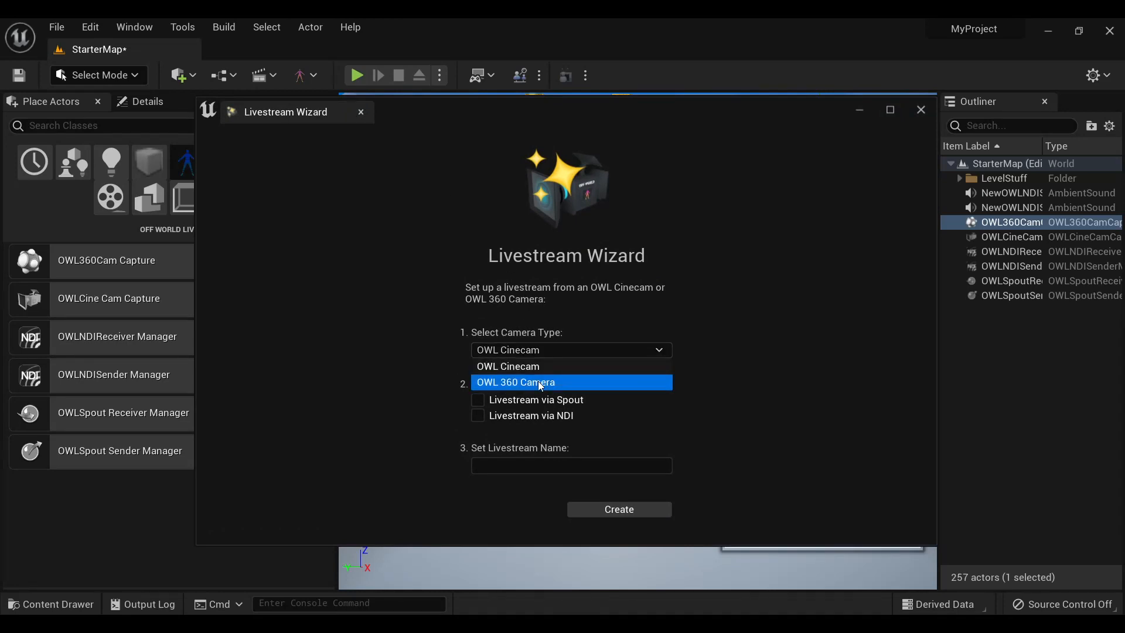
mouse_move(466, 405)
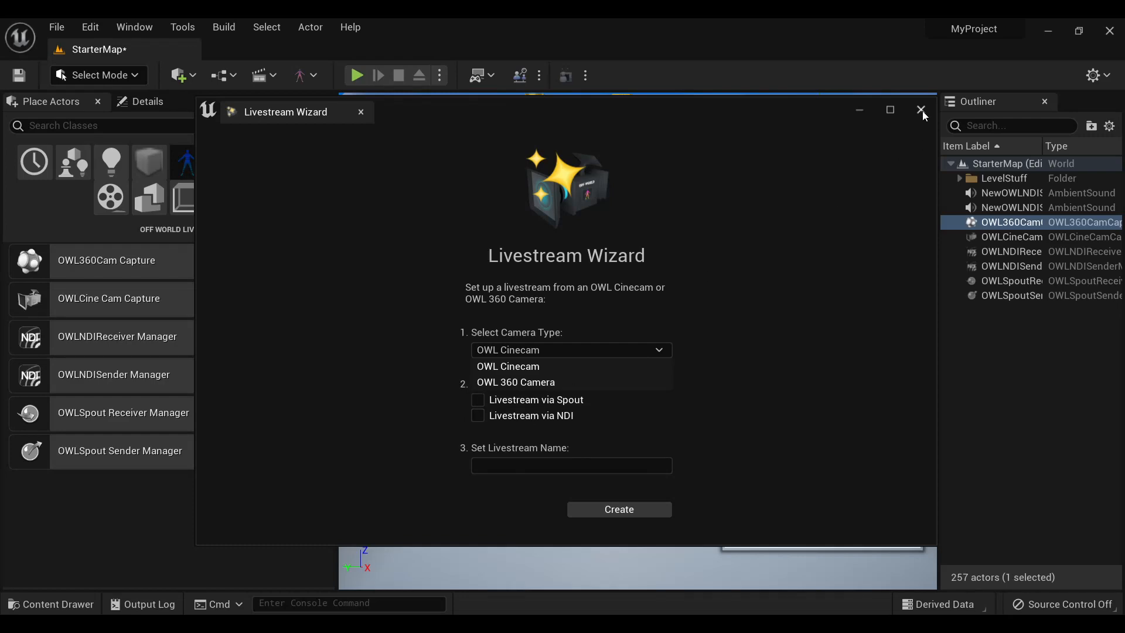
left_click(922, 111)
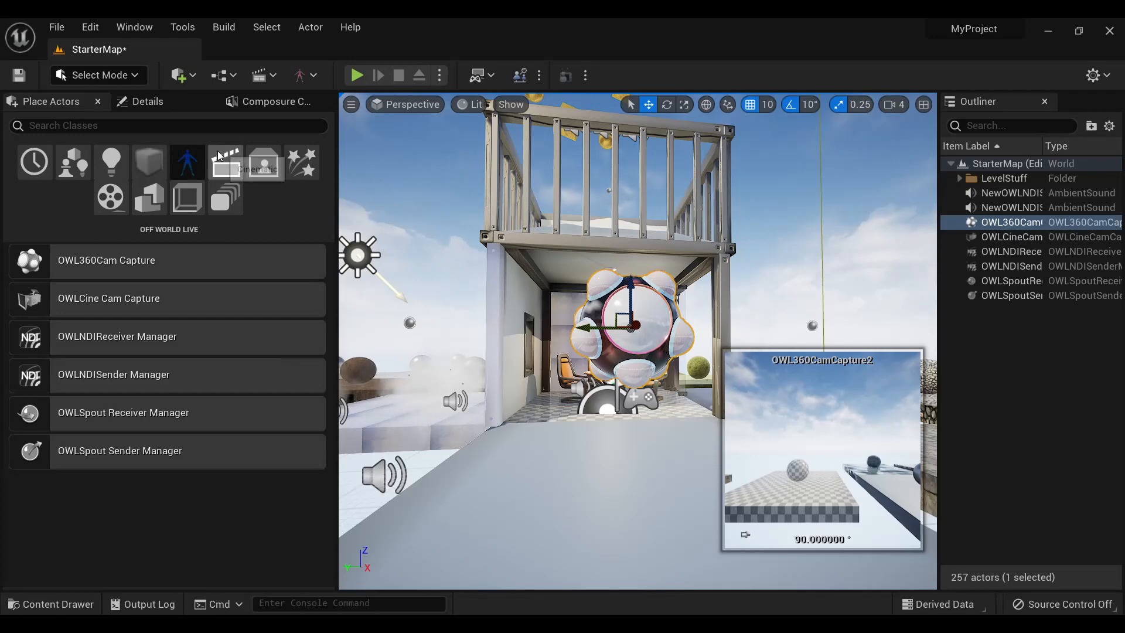
Step: Set the 360 camera's Texture Target to the '360' render target and open it
left_click(146, 102)
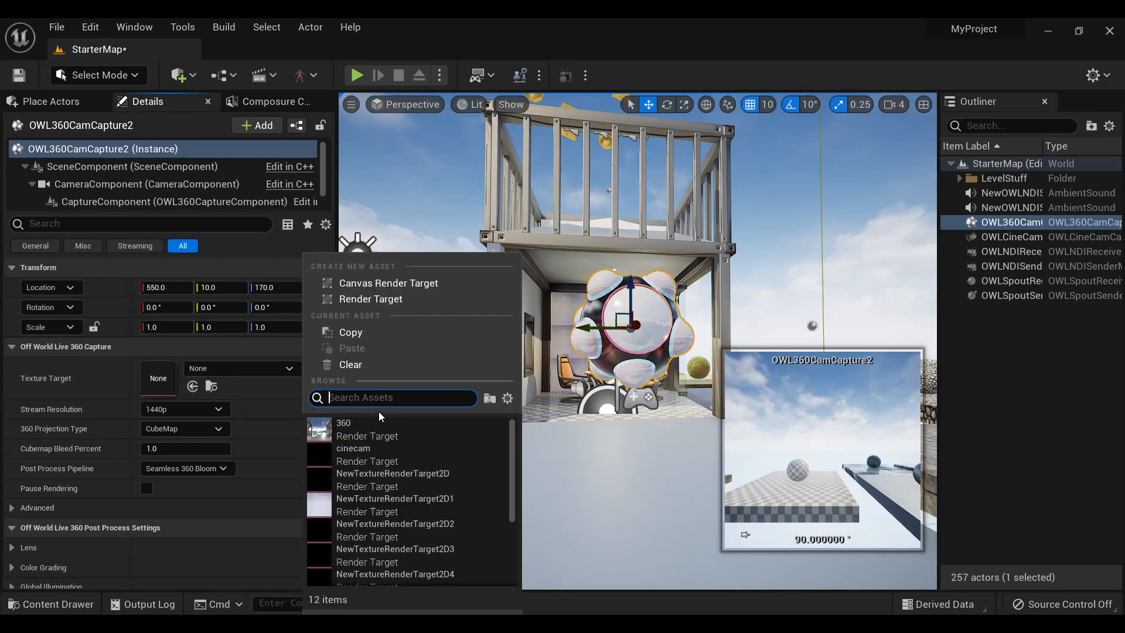
left_click(344, 423)
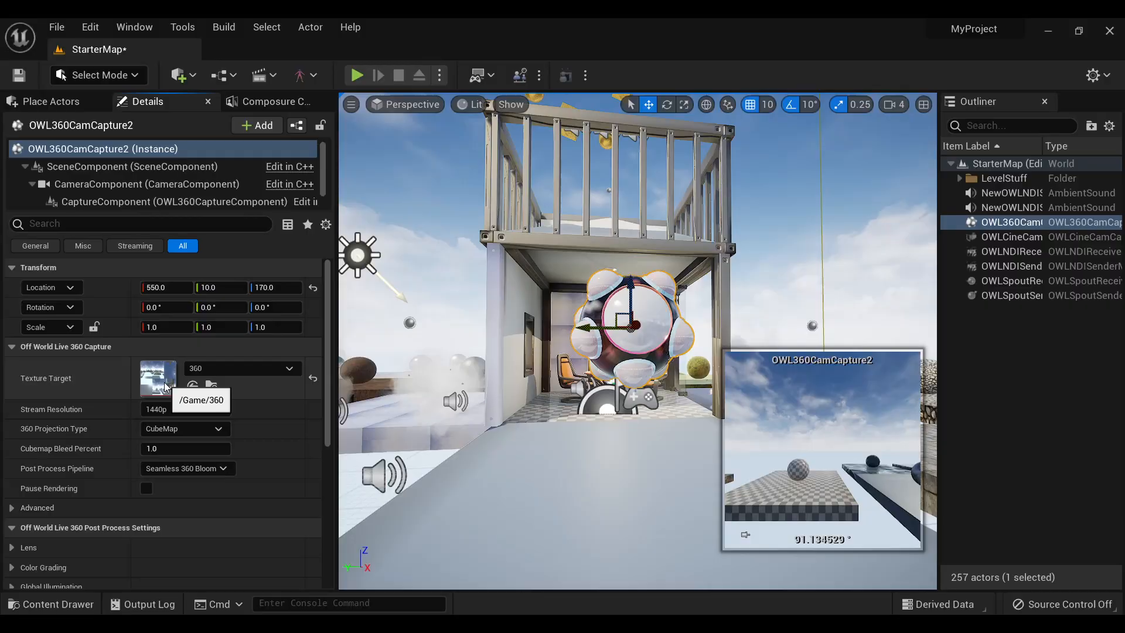
double_click(157, 378)
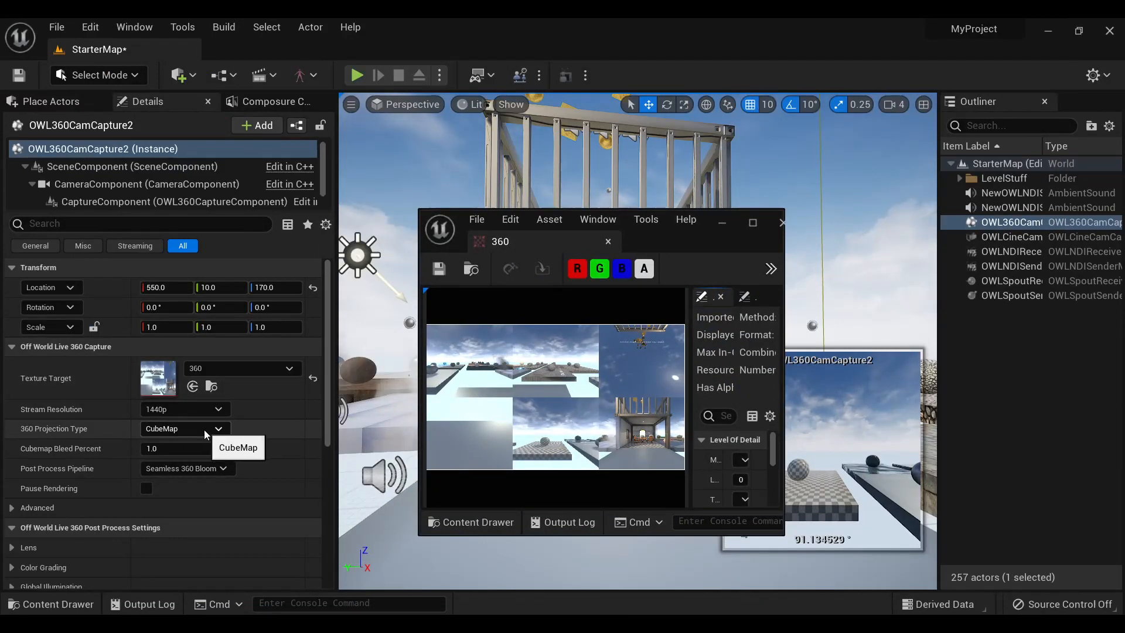
Step: Switch the 360 Projection Type to Equirectangular, keeping stream resolution at 1440p
left_click(218, 428)
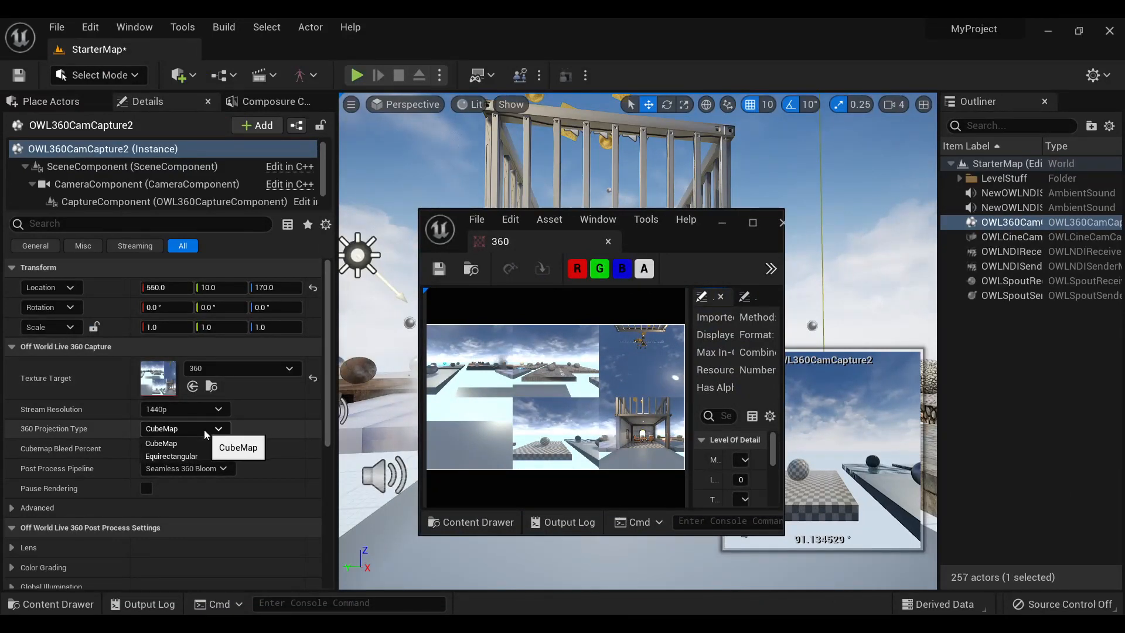
left_click(171, 456)
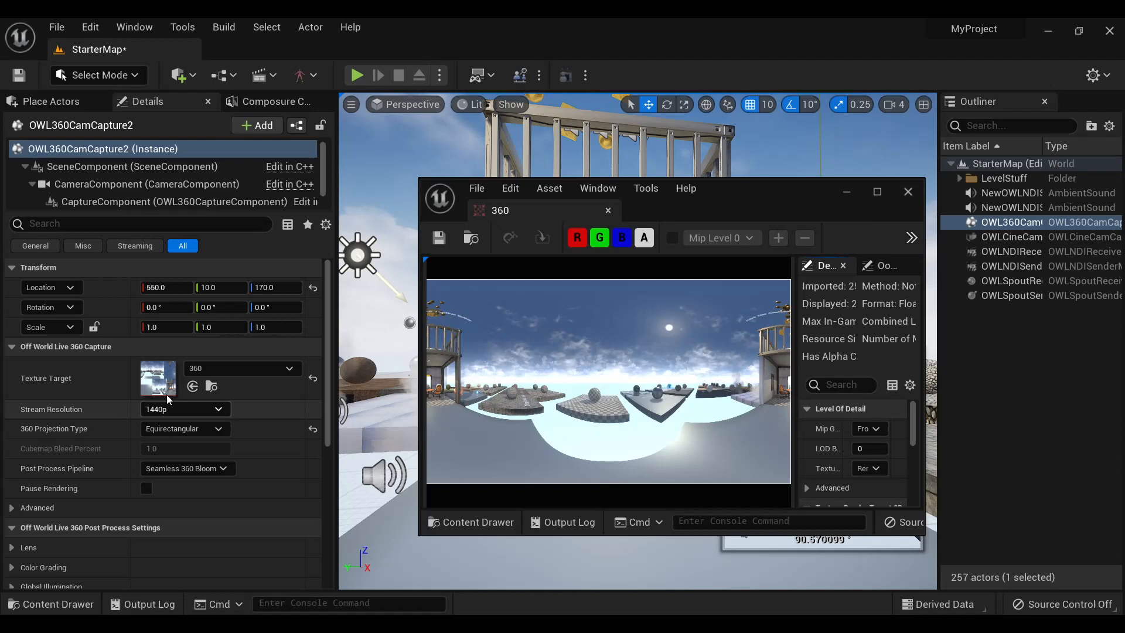
mouse_move(188, 415)
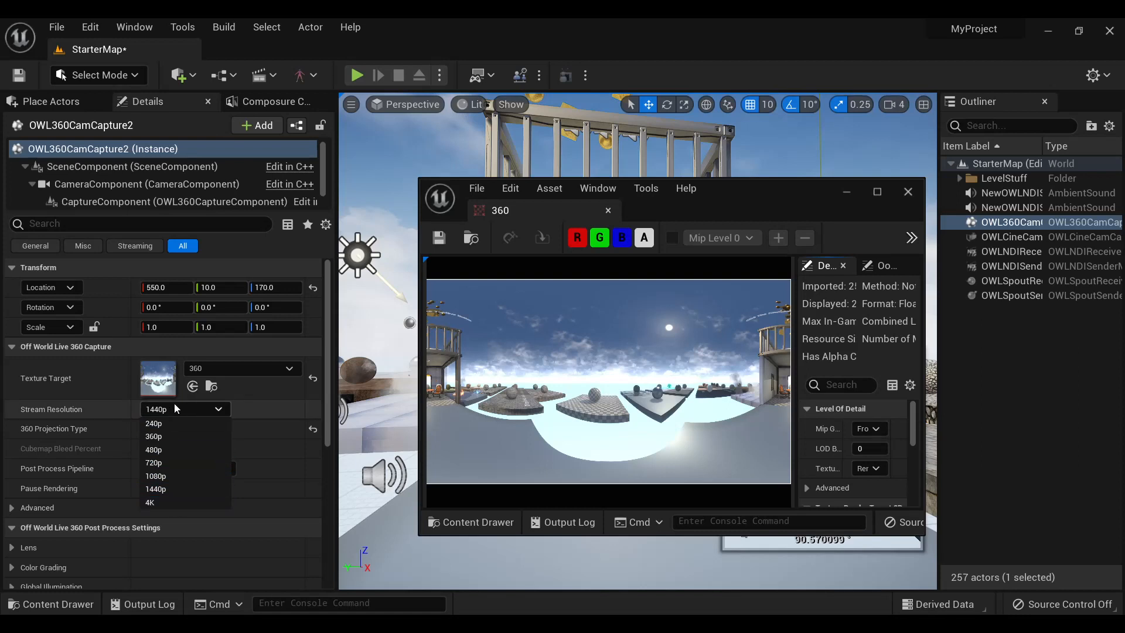
left_click(156, 489)
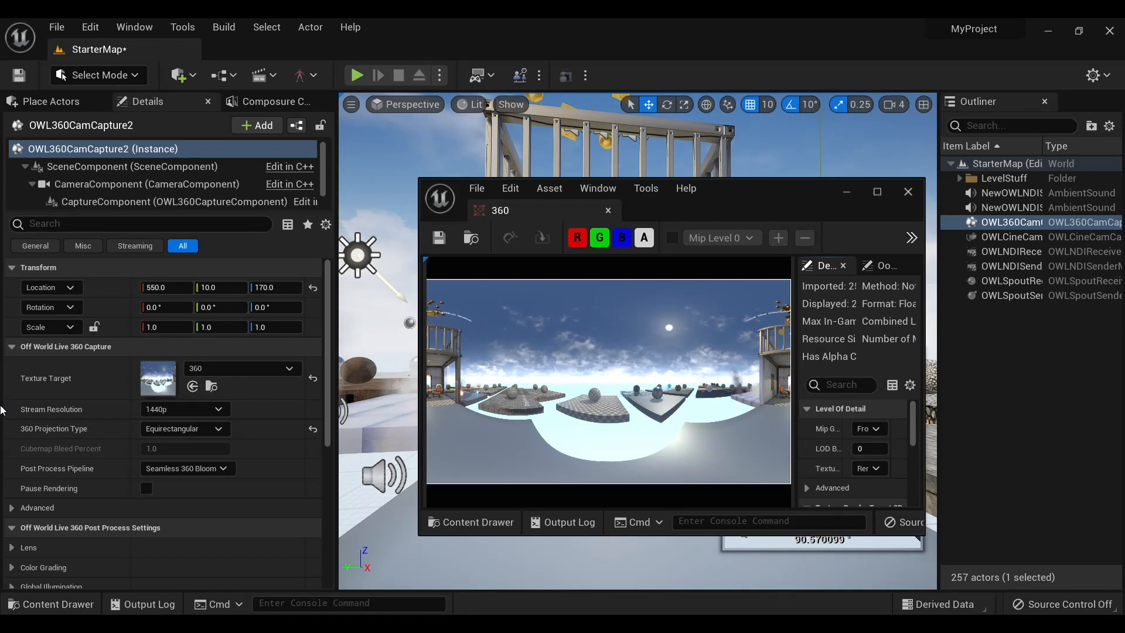
mouse_move(187, 467)
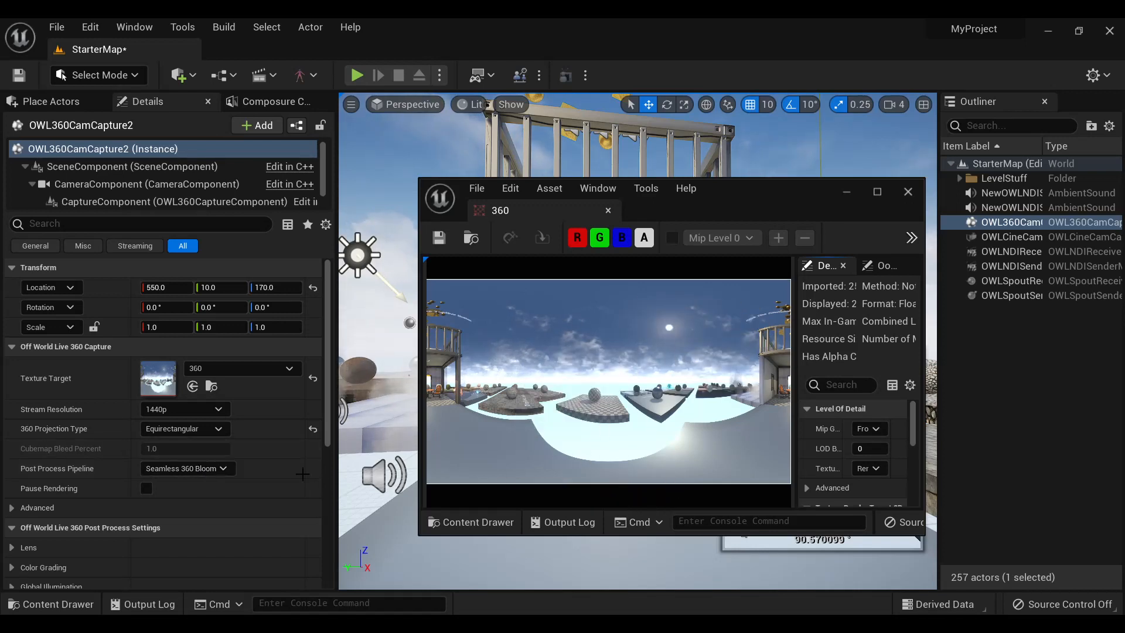
mouse_move(187, 467)
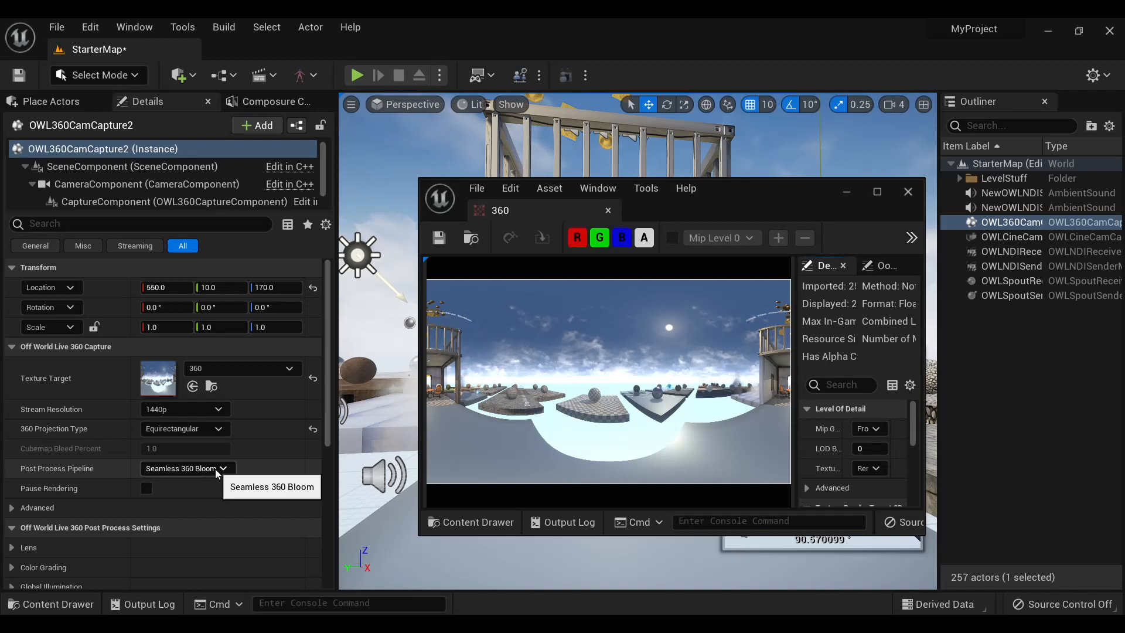
Step: Try the Tonemapping pipeline, revert to Seamless 360 Bloom, and expand Advanced options
left_click(224, 467)
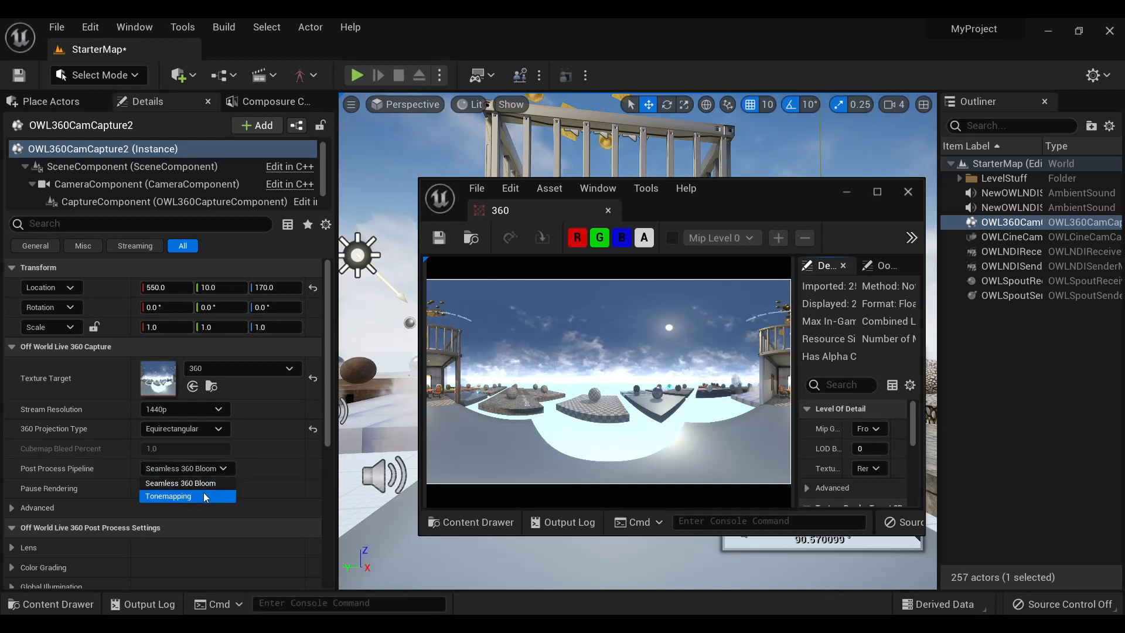
left_click(170, 496)
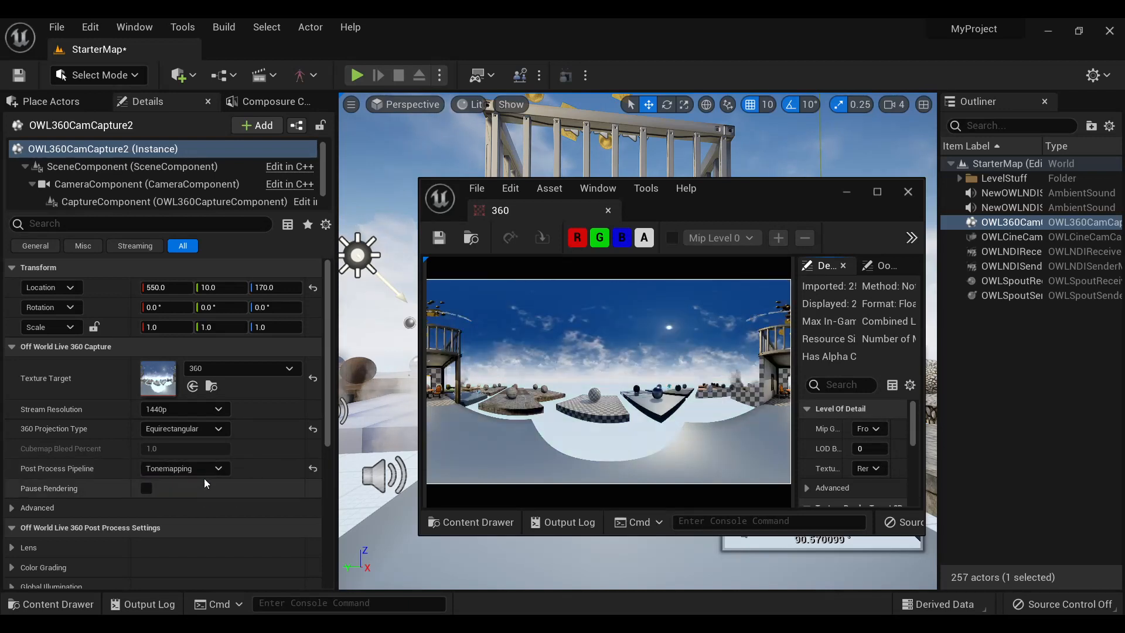
mouse_move(183, 467)
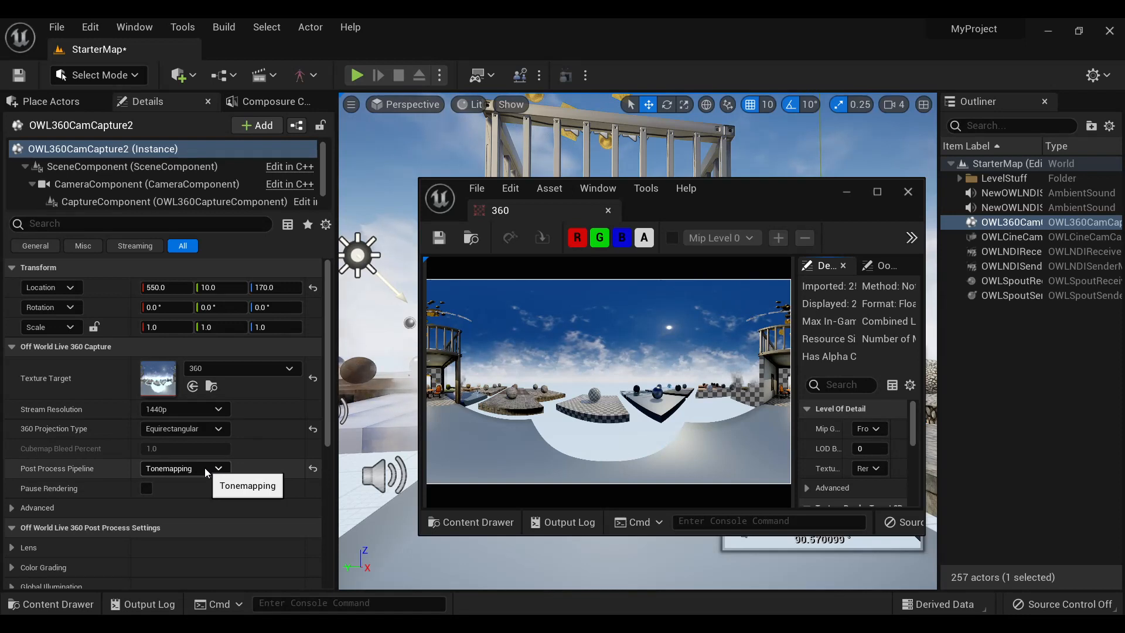
left_click(217, 468)
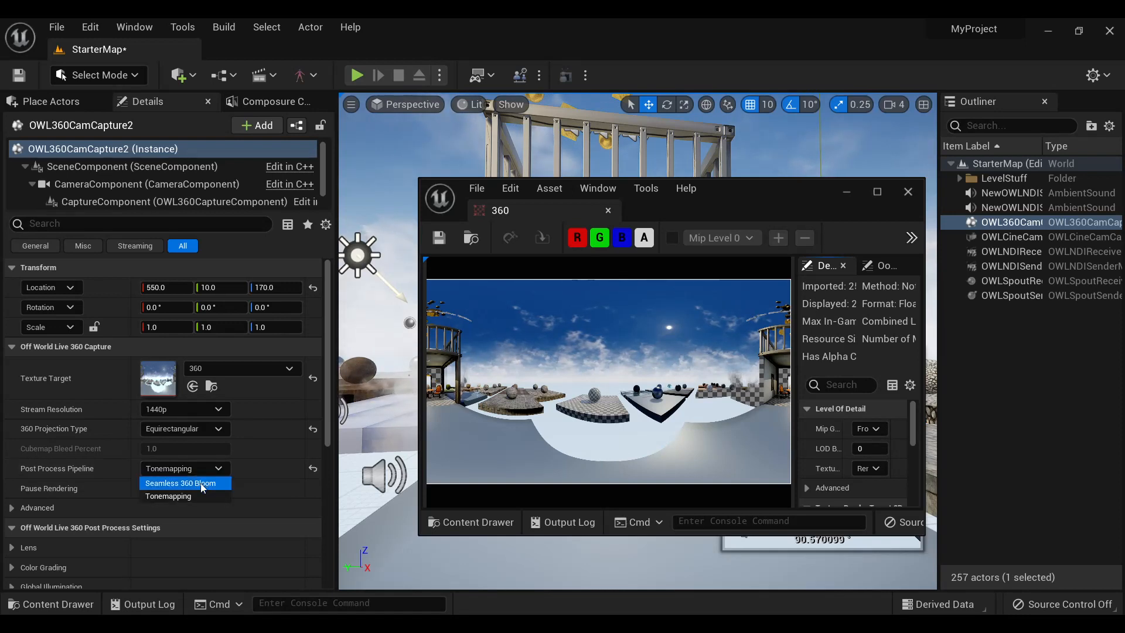
left_click(181, 483)
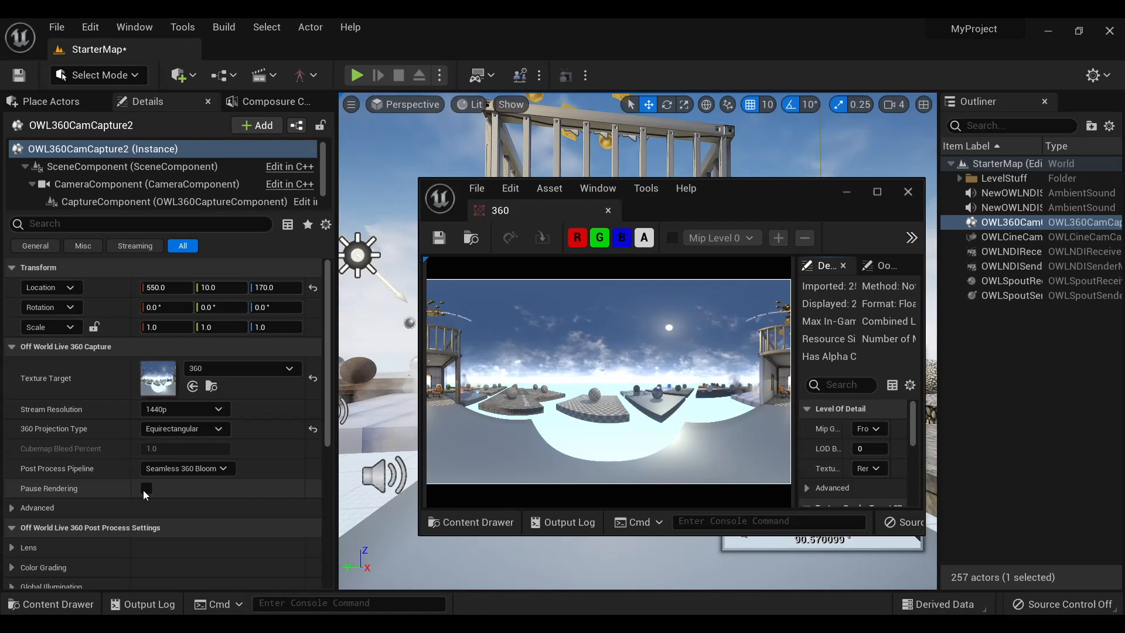
mouse_move(146, 490)
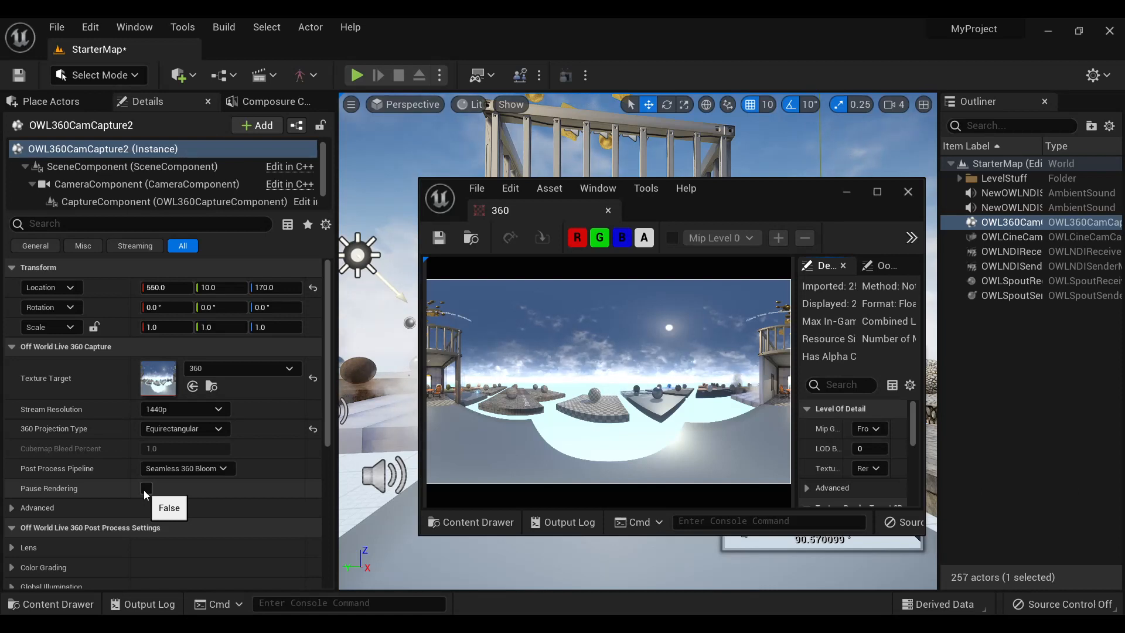
left_click(12, 507)
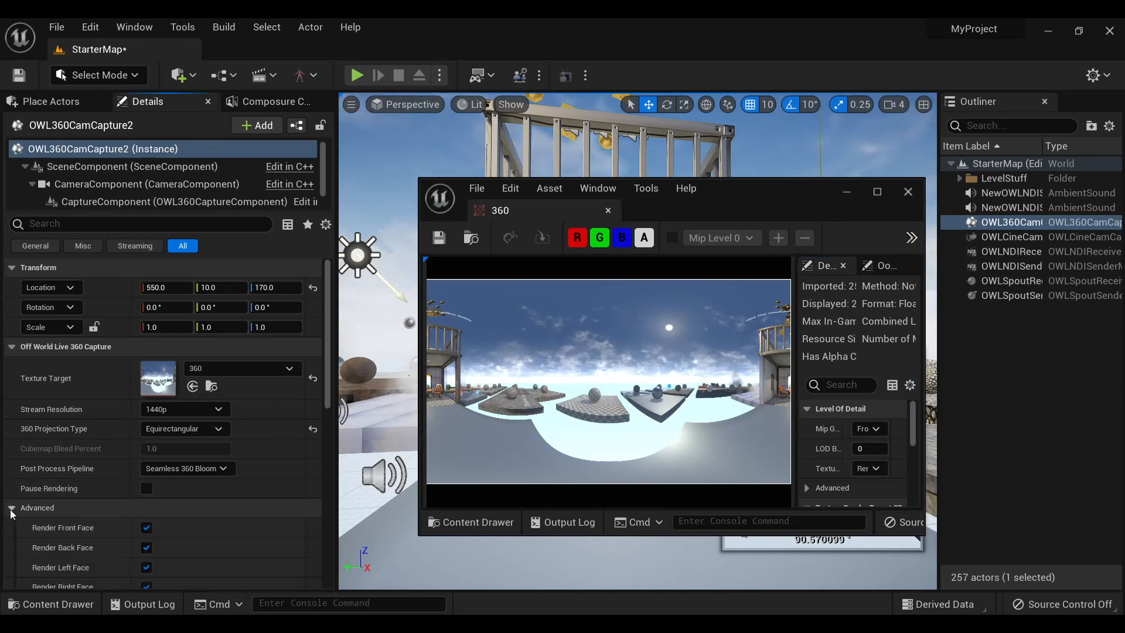
Step: Turn the front and back cube faces off, then re-enable rendering of both
scroll("down", 3)
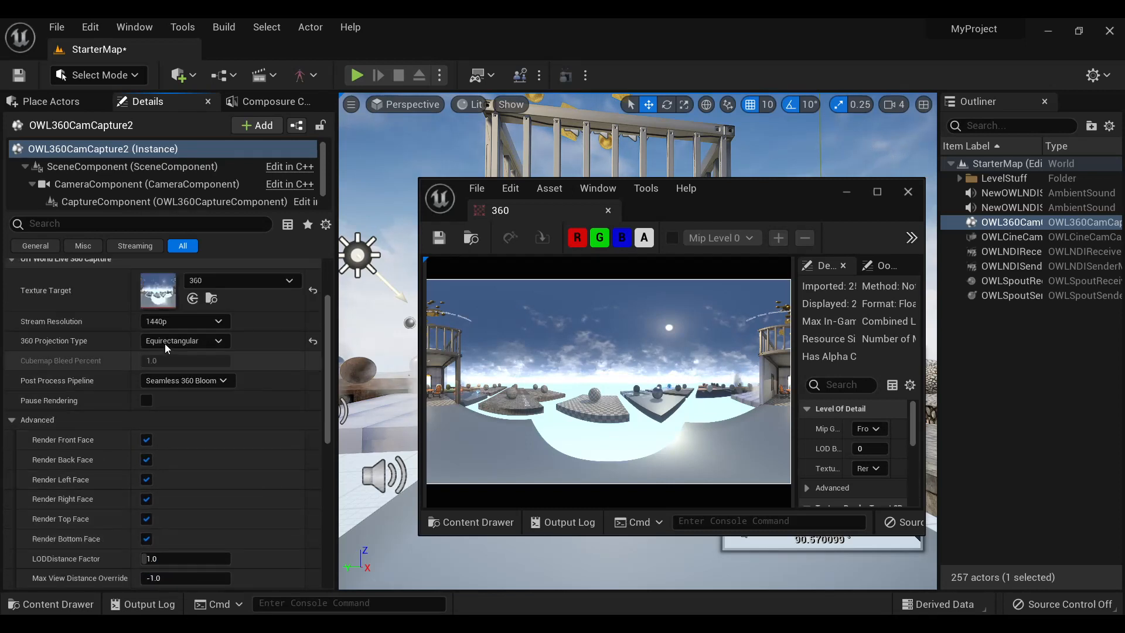
mouse_move(183, 339)
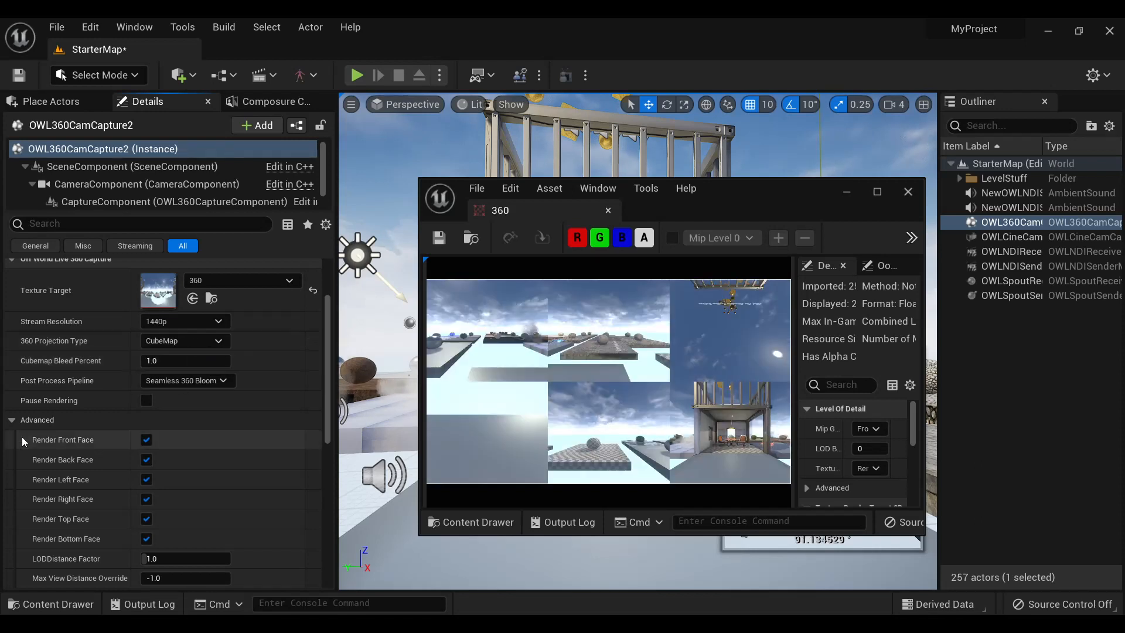
scroll("down", 3)
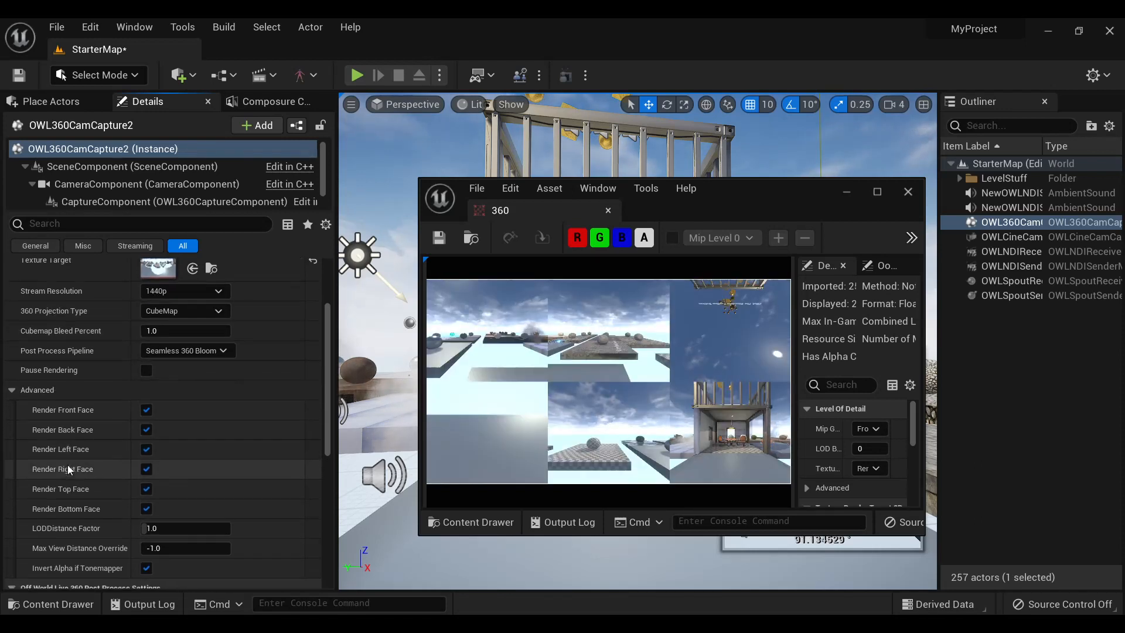
left_click(146, 408)
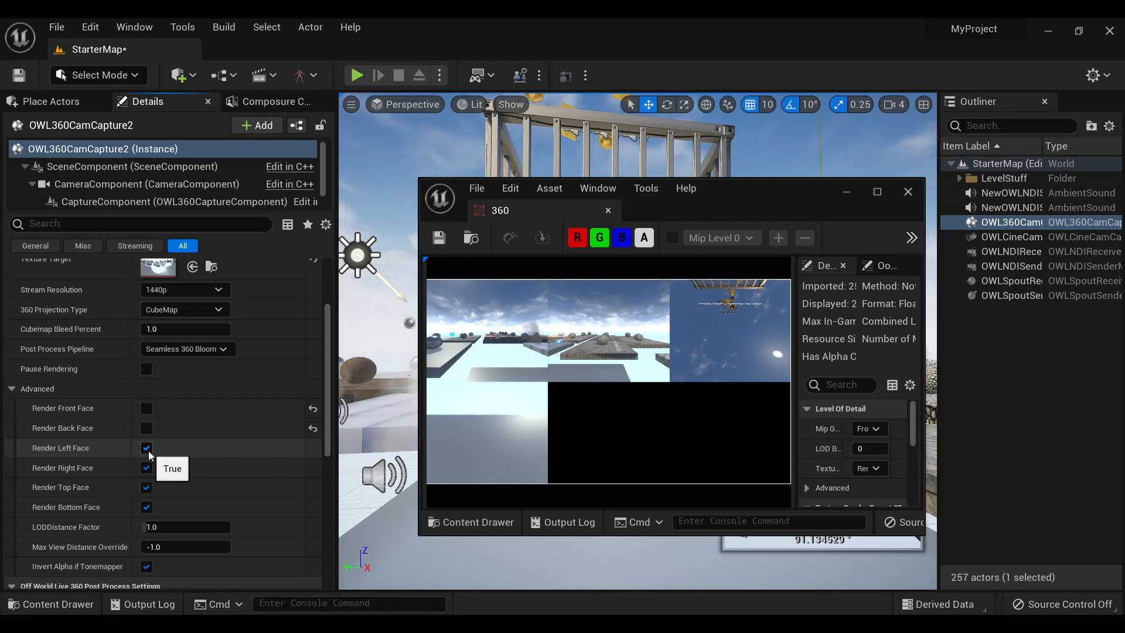
left_click(146, 428)
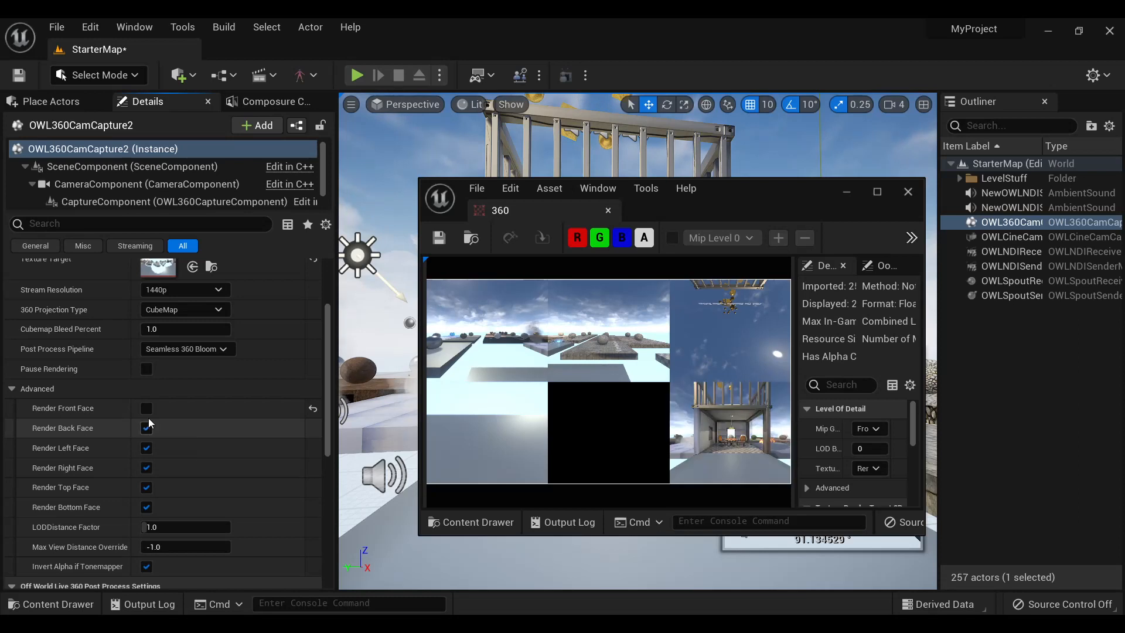
scroll("down", 3)
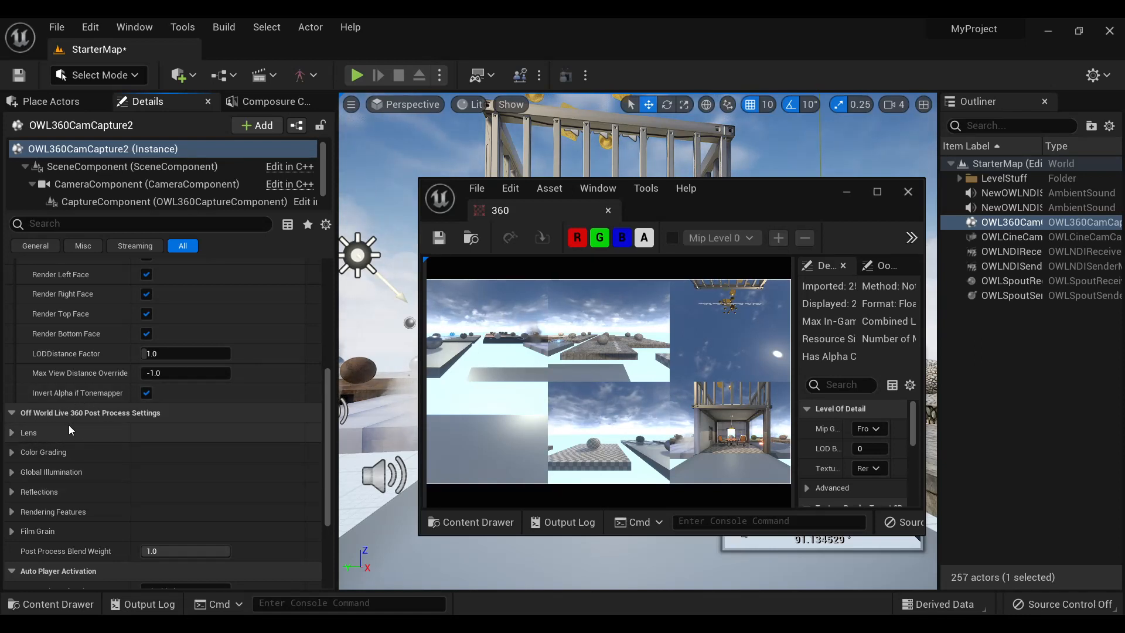
left_click(13, 432)
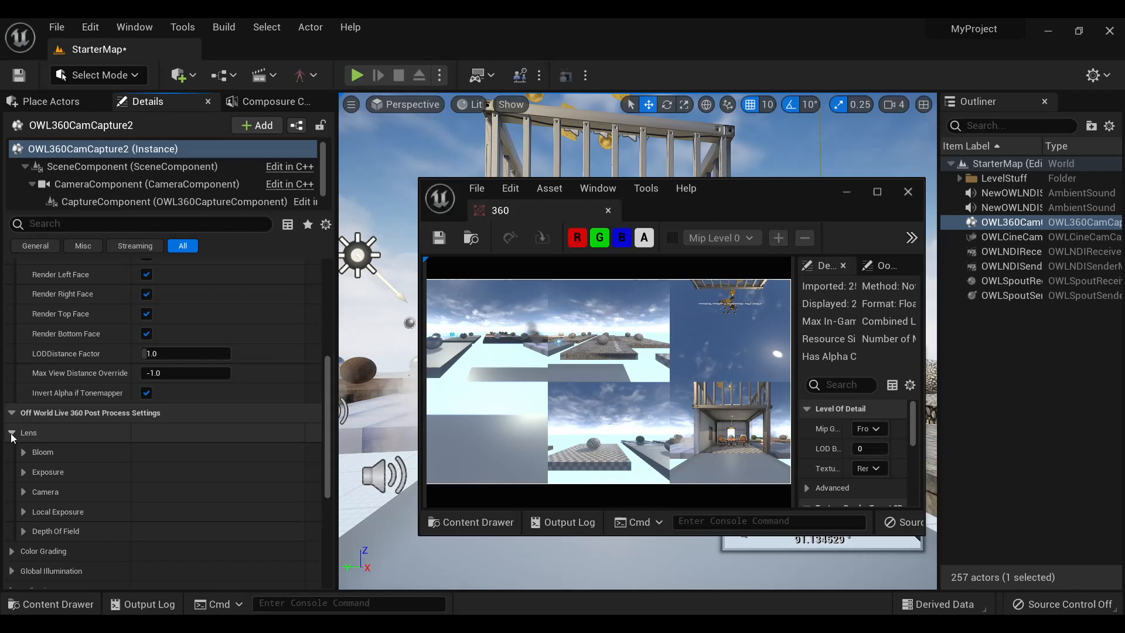
left_click(12, 432)
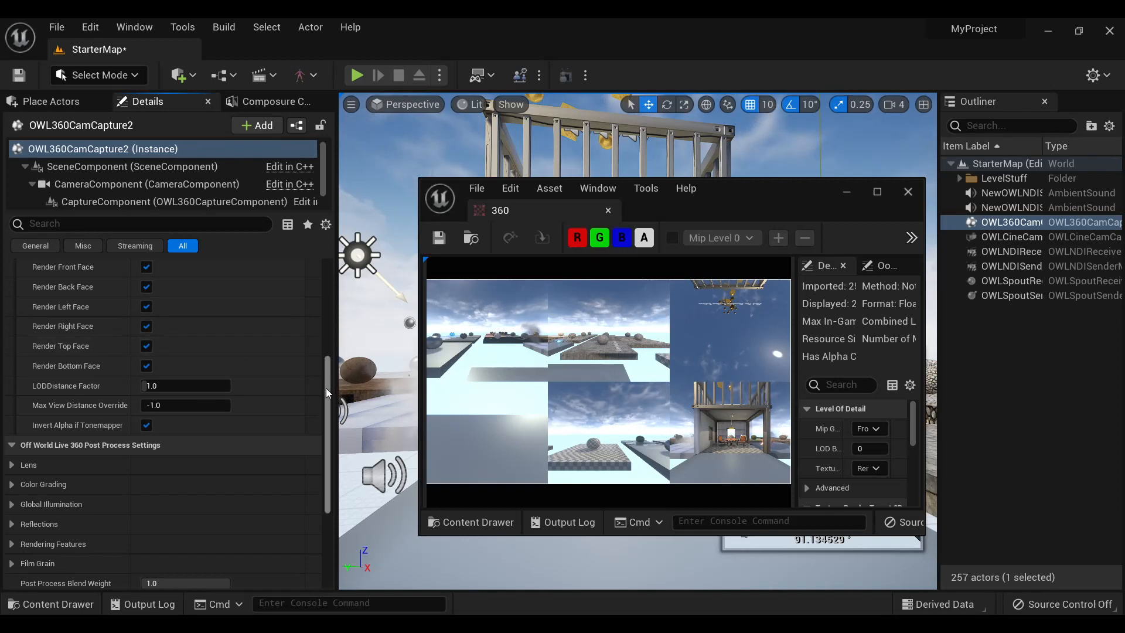
scroll("up", 3)
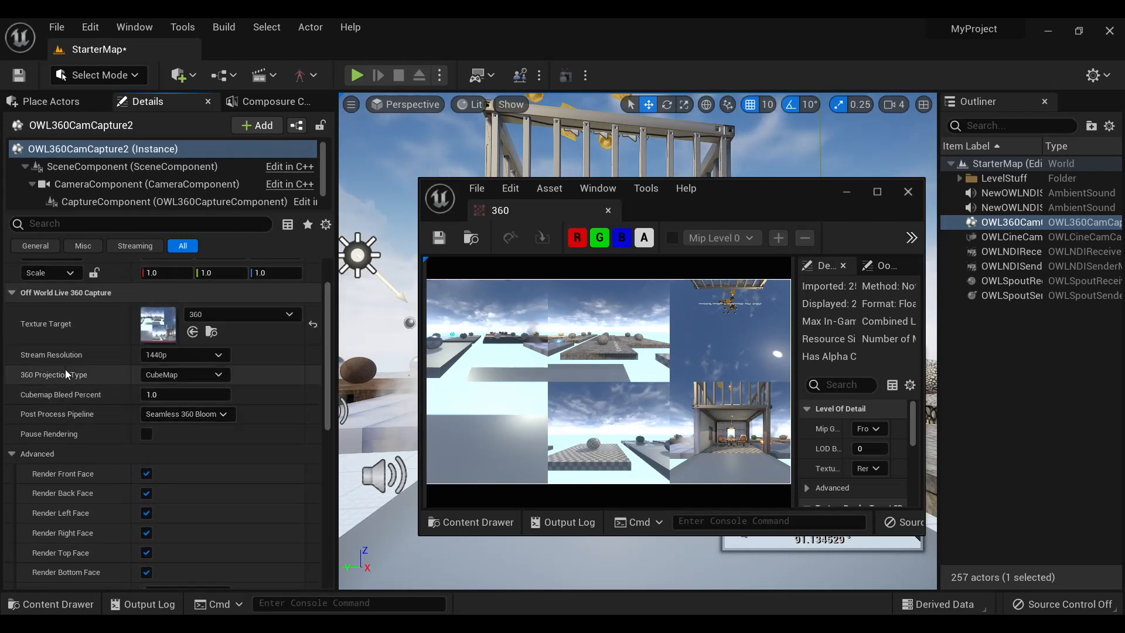